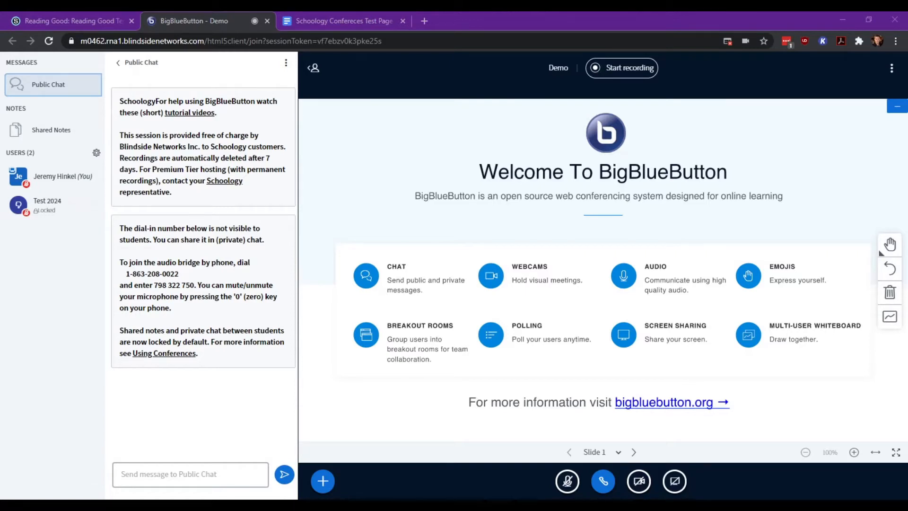
mouse_move(82, 232)
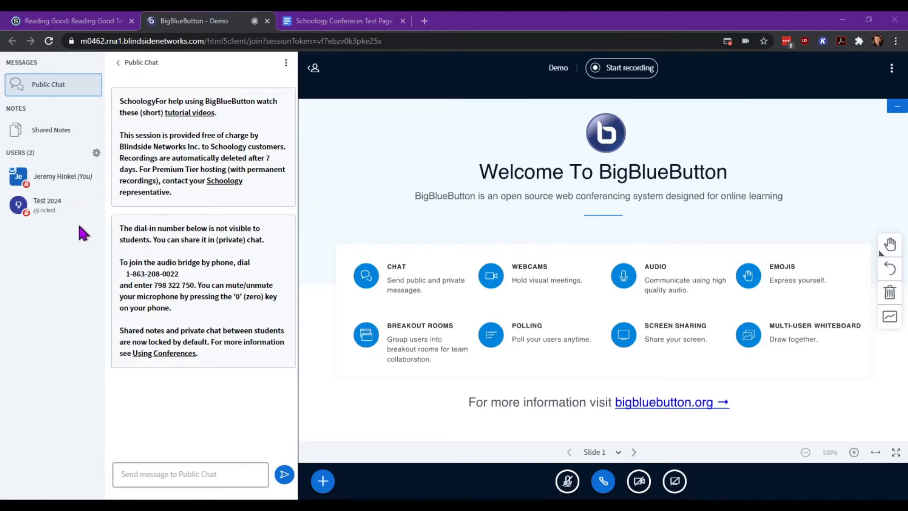
mouse_move(96, 152)
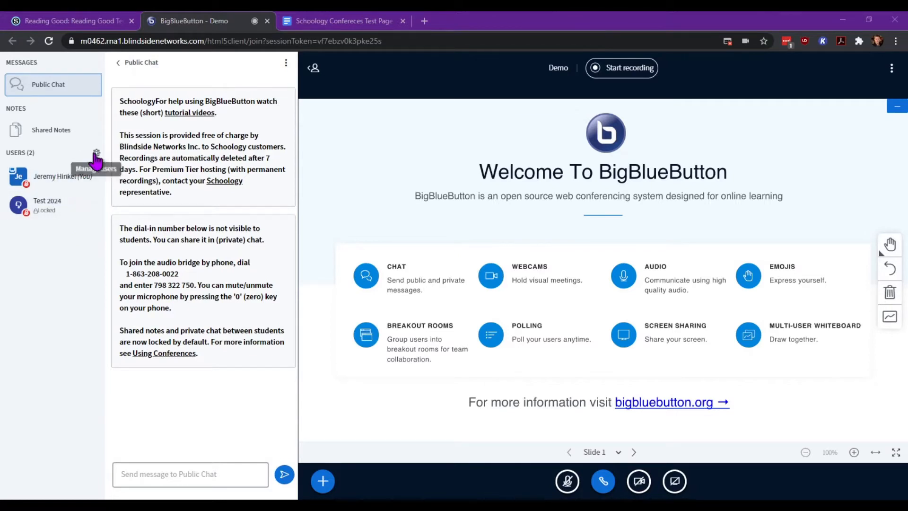
mouse_move(96, 152)
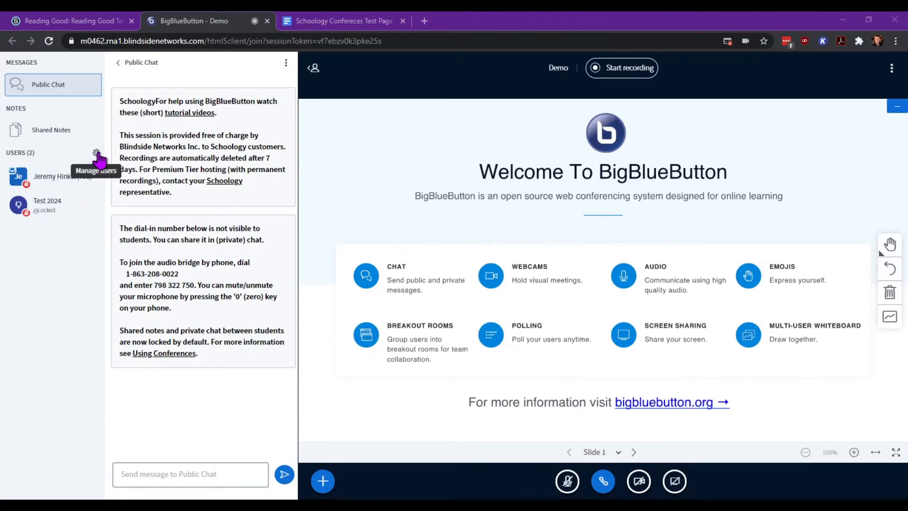
Clear all participants' status icons from the Manage users menu.
click(96, 152)
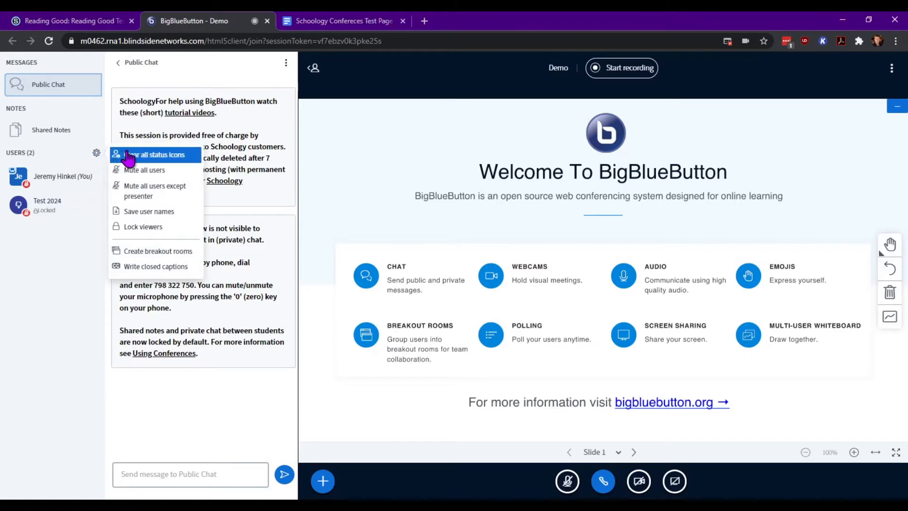
mouse_move(191, 160)
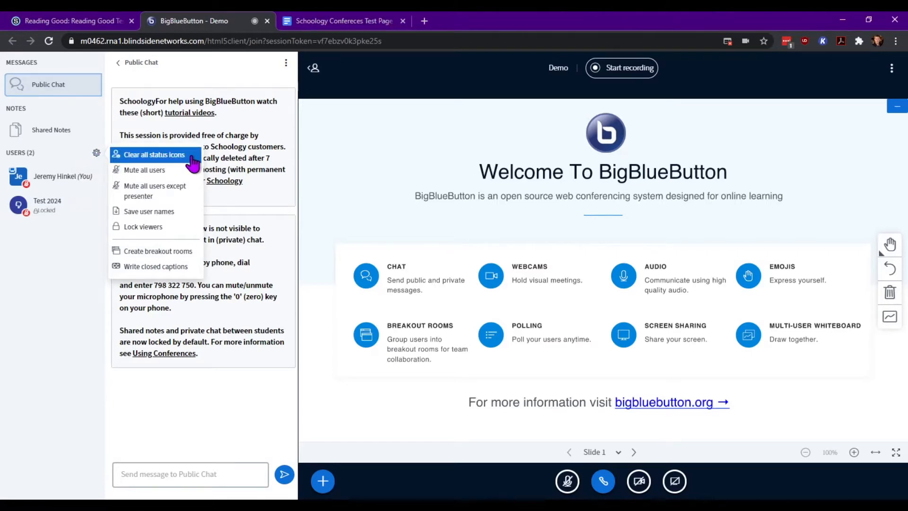
mouse_move(43, 221)
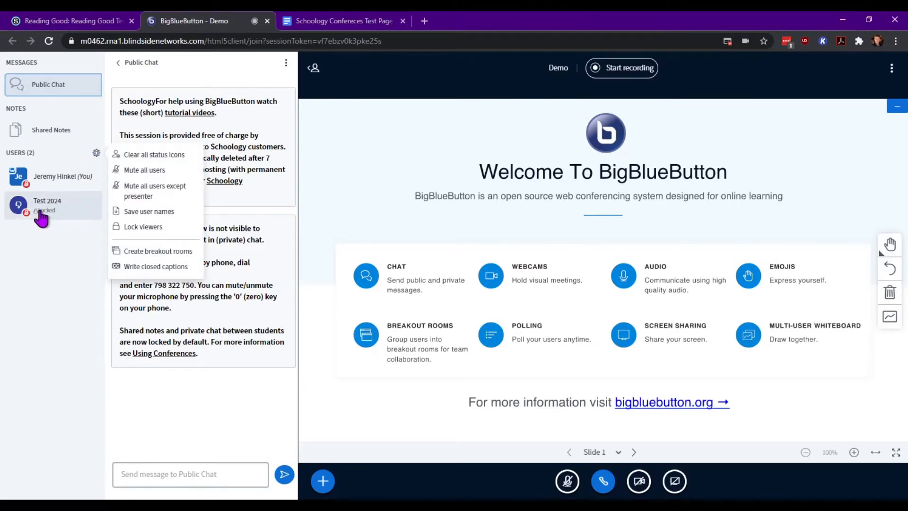
mouse_move(154, 190)
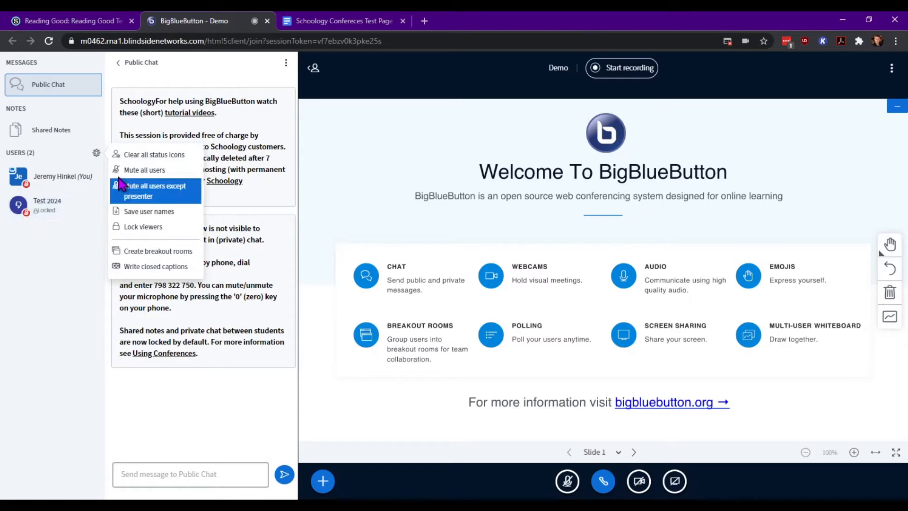
click(154, 154)
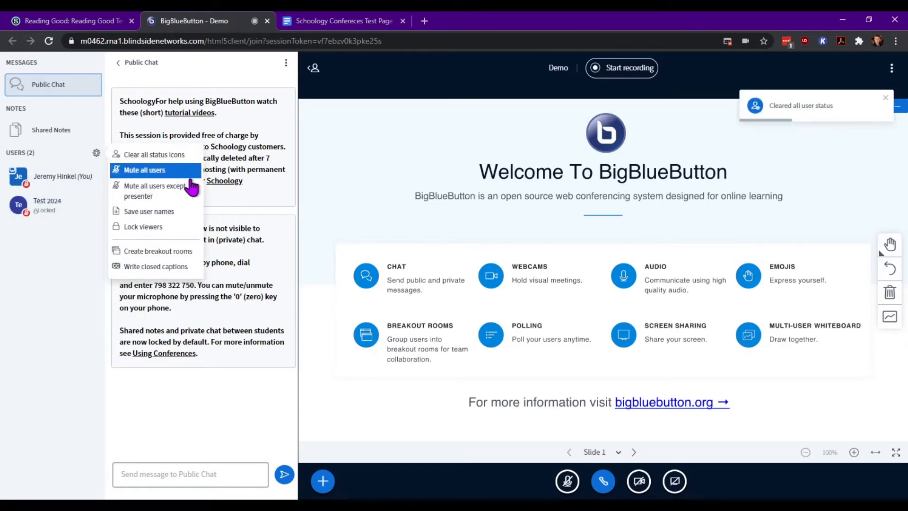
mouse_move(185, 190)
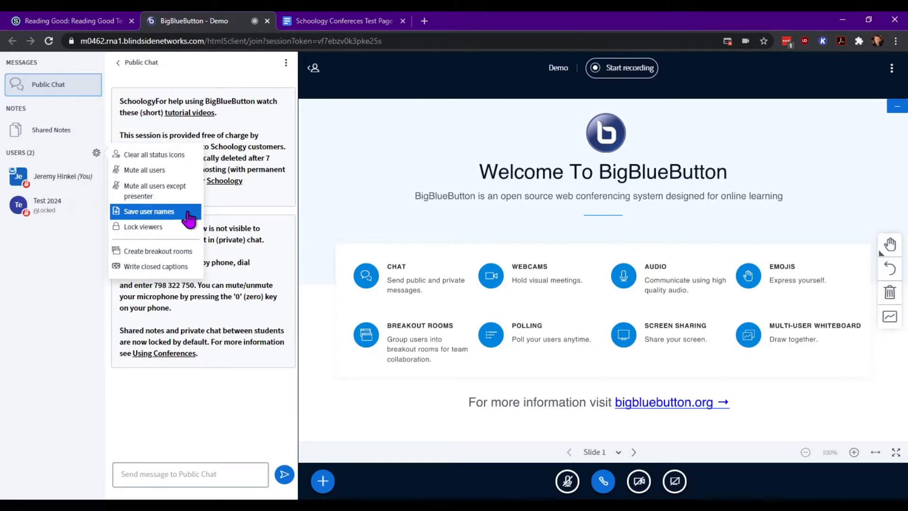
mouse_move(180, 230)
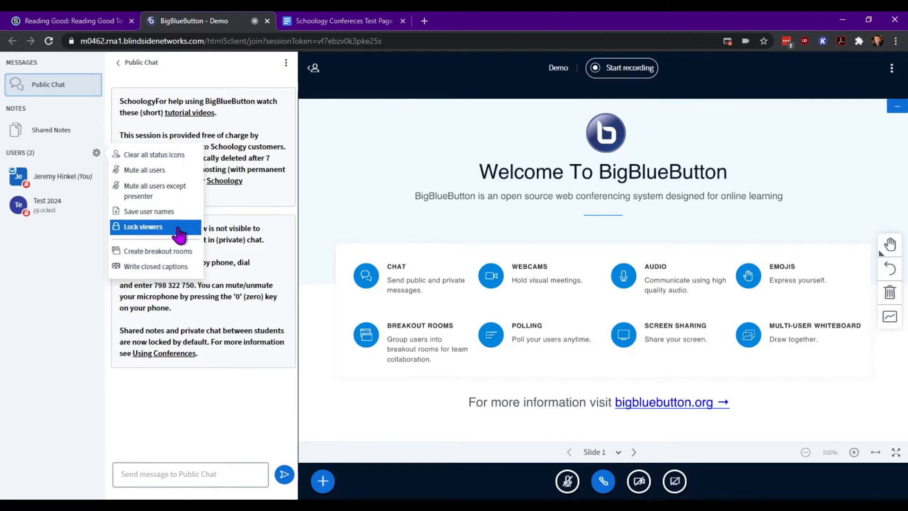
Bring up the Lock viewers settings showing private chat and shared notes locked.
click(142, 226)
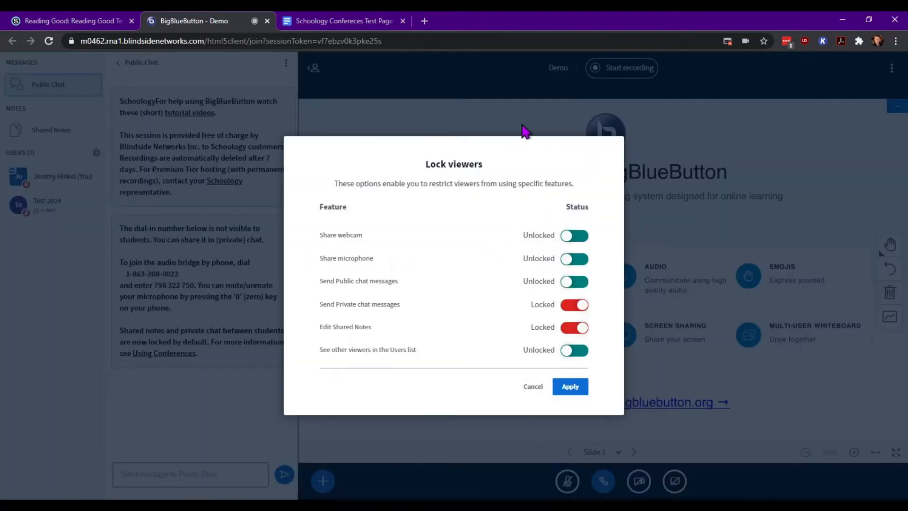
mouse_move(540, 178)
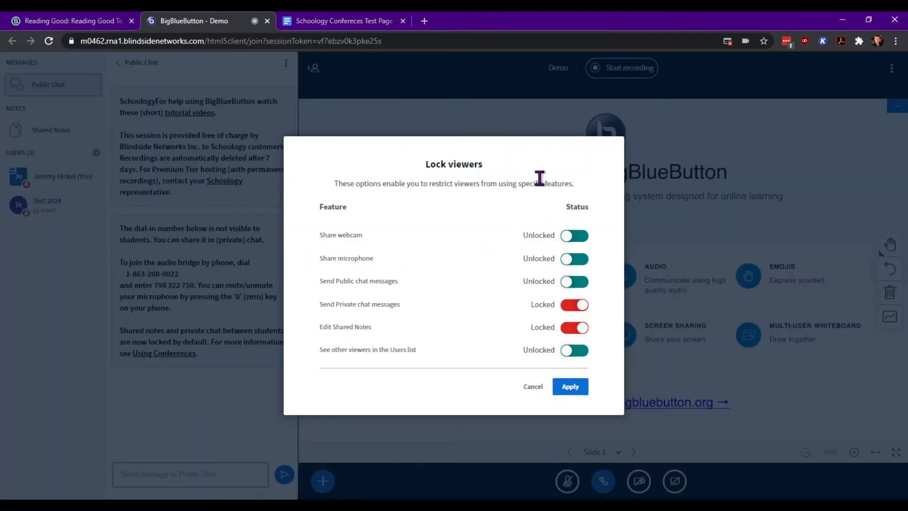
mouse_move(611, 308)
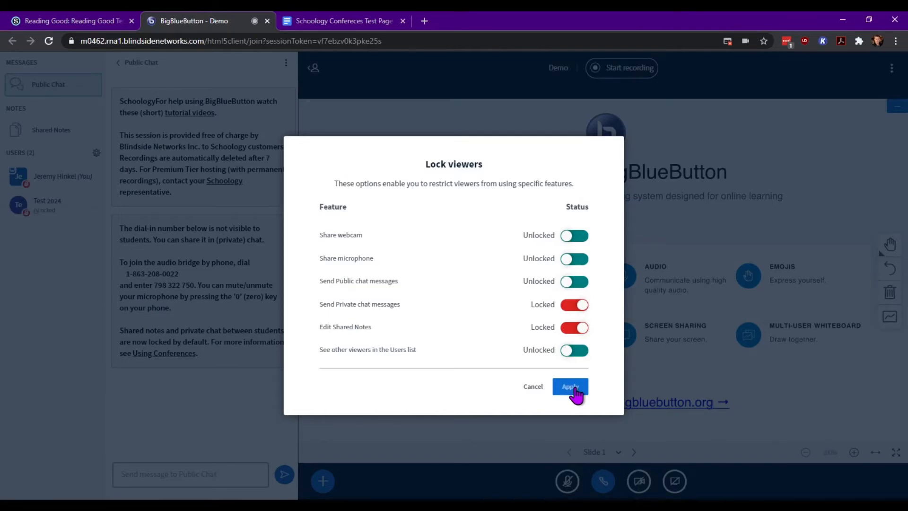
Apply the viewer lock settings and bring up the Test 2024 user's options.
click(569, 386)
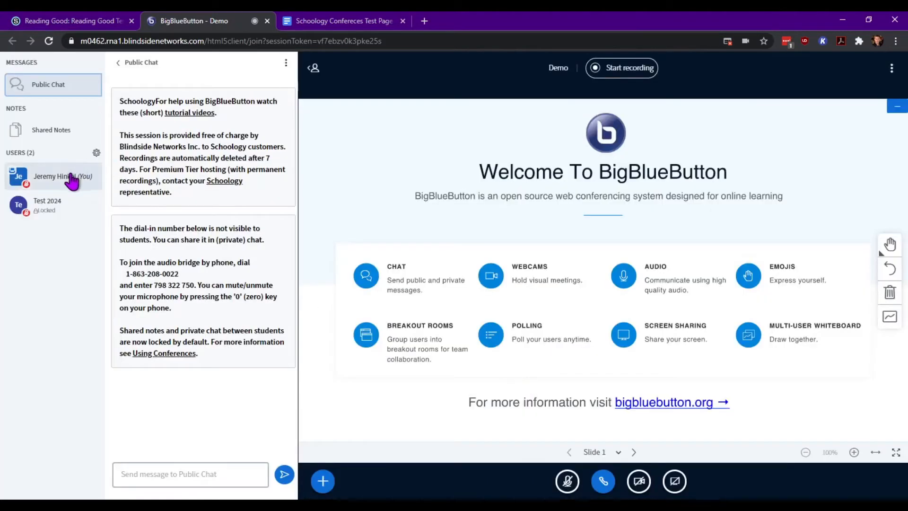
mouse_move(69, 218)
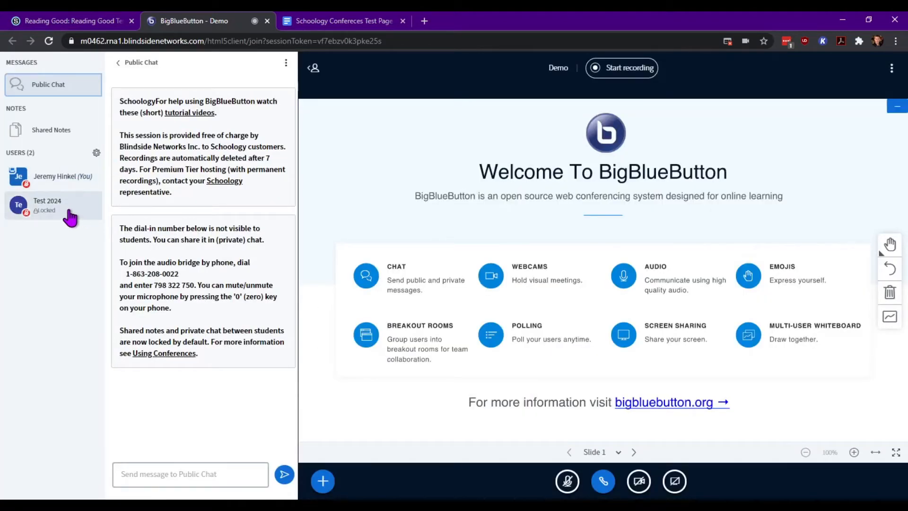
click(52, 205)
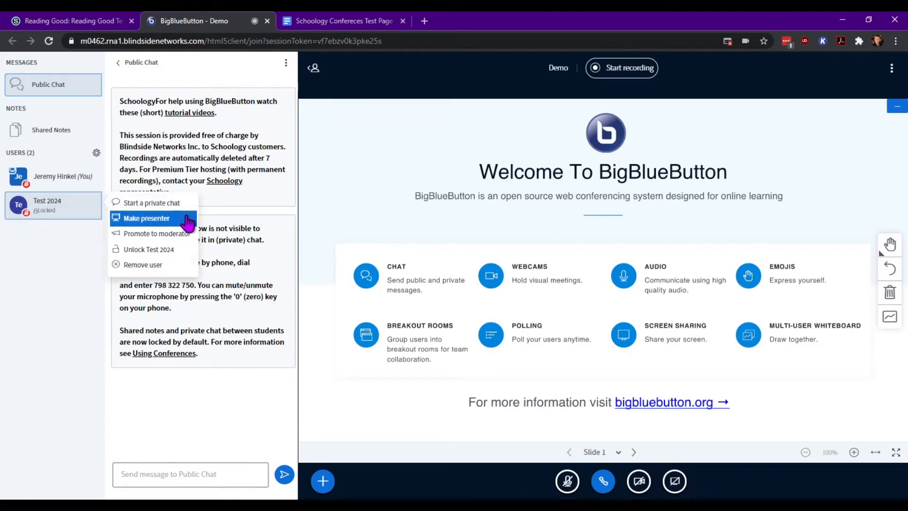
mouse_move(174, 233)
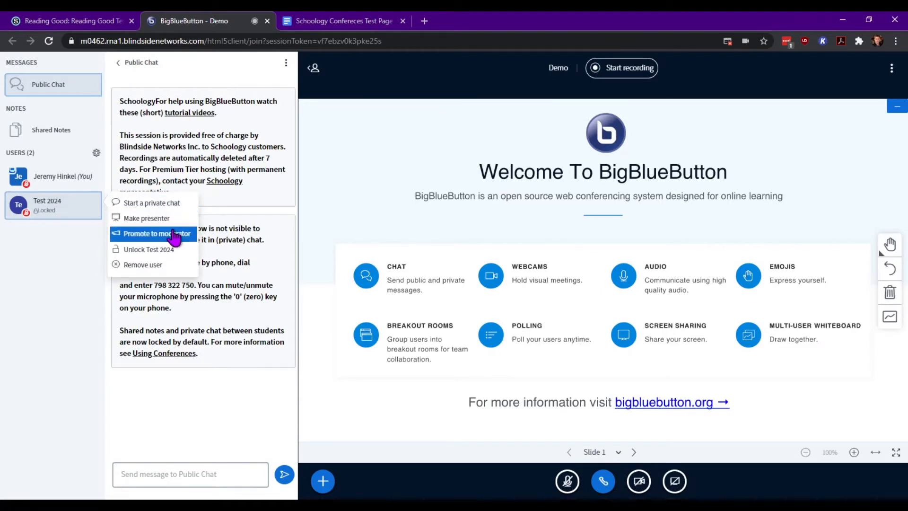
mouse_move(52, 139)
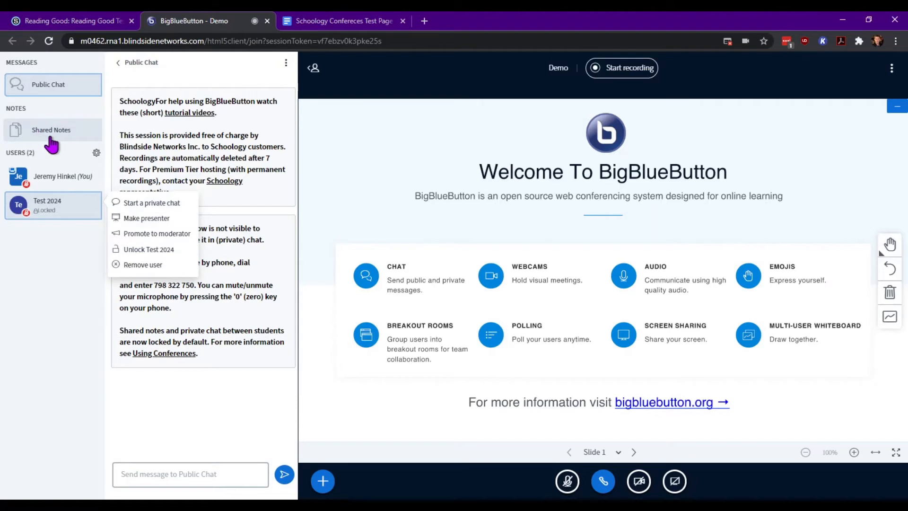
mouse_move(164, 249)
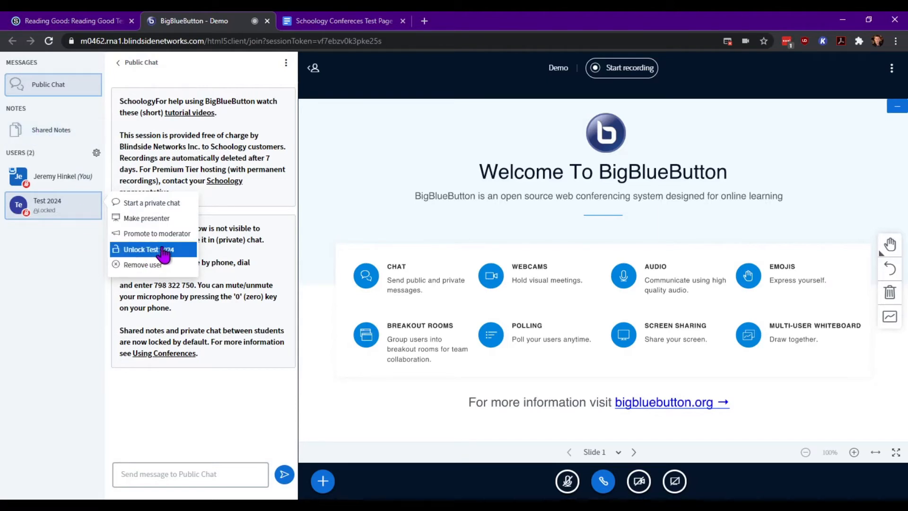
mouse_move(142, 265)
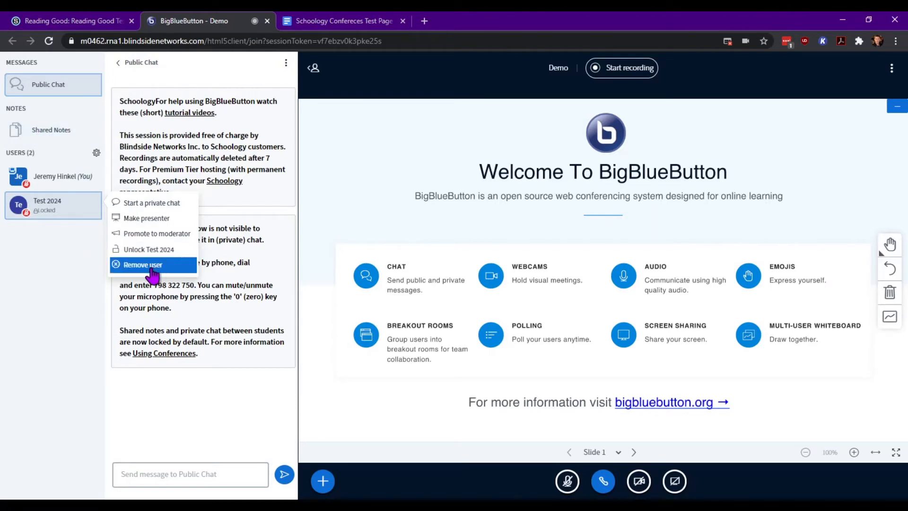
mouse_move(168, 269)
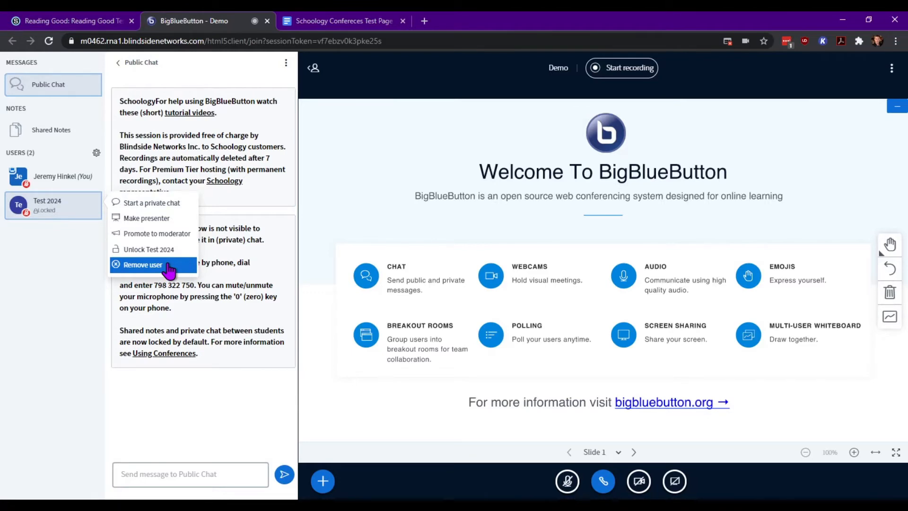
Mute your own microphone and return to the Public Chat panel.
click(142, 265)
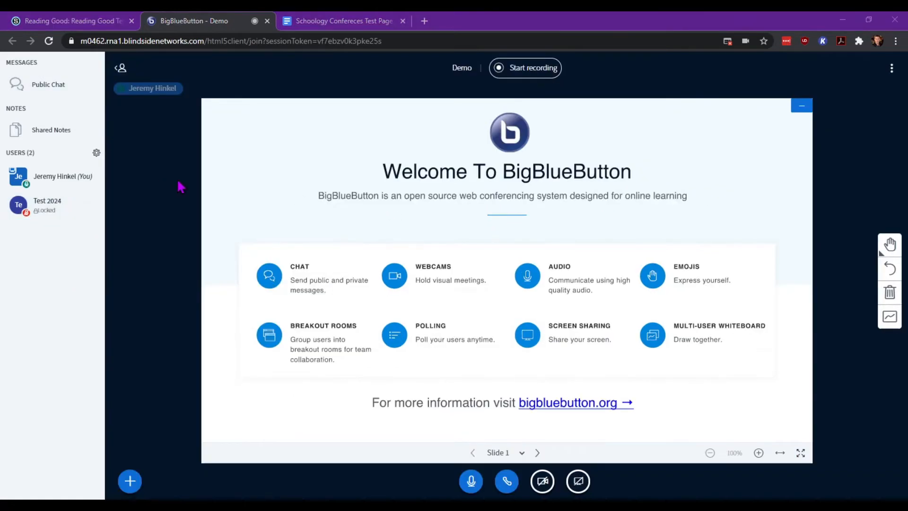
click(47, 205)
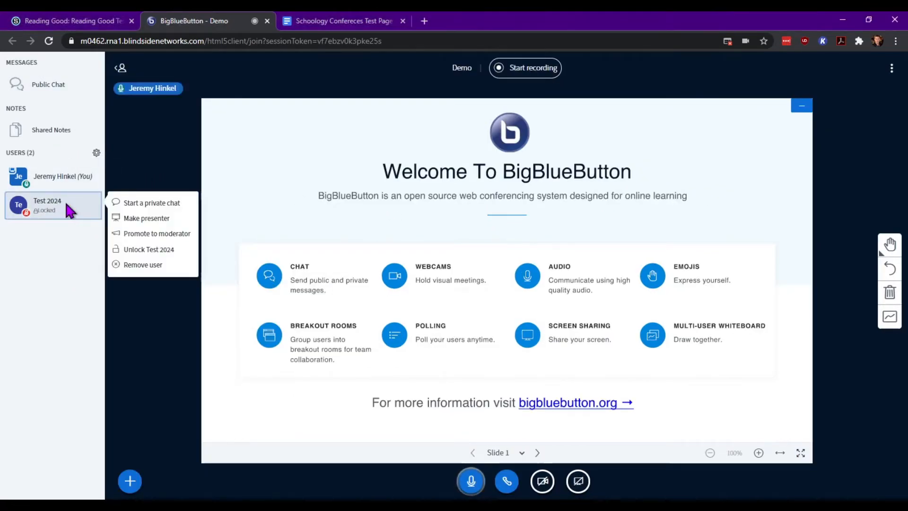
mouse_move(152, 202)
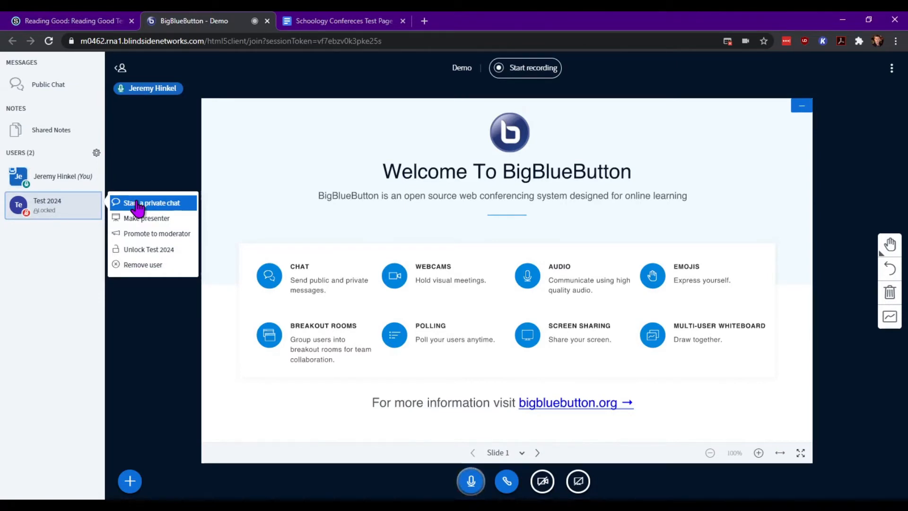
click(55, 175)
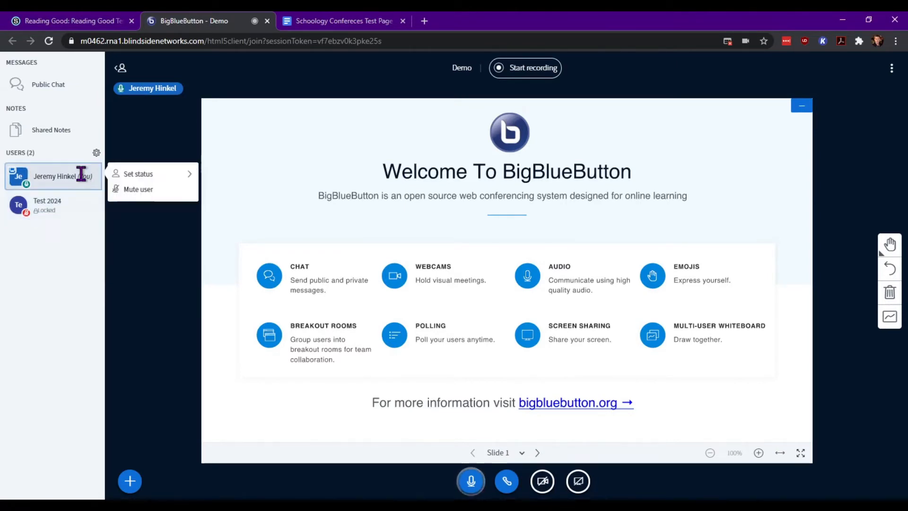
mouse_move(470, 480)
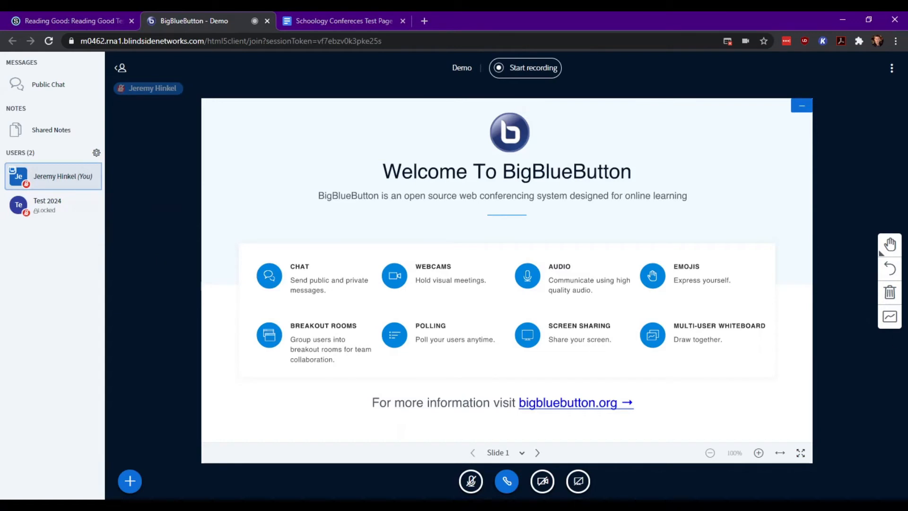
click(48, 84)
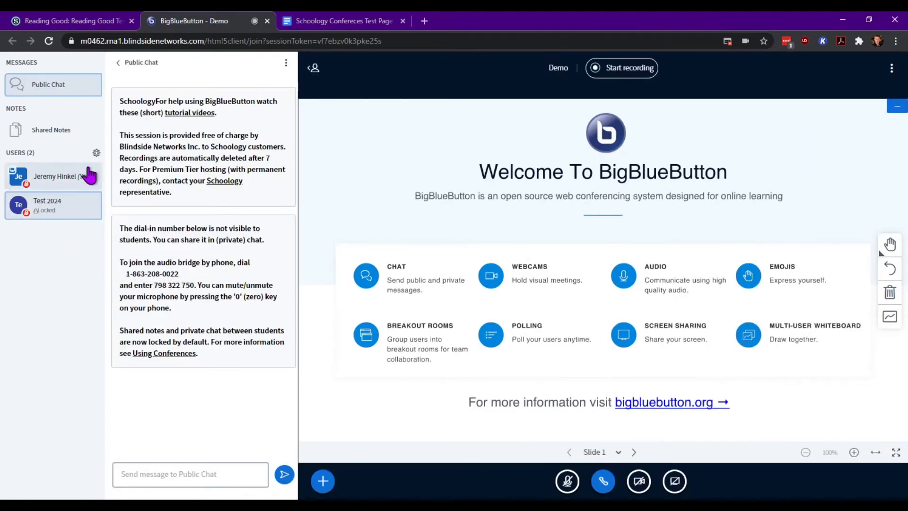
Start Create breakout rooms from the Manage users menu, showing two 15-minute rooms.
click(96, 152)
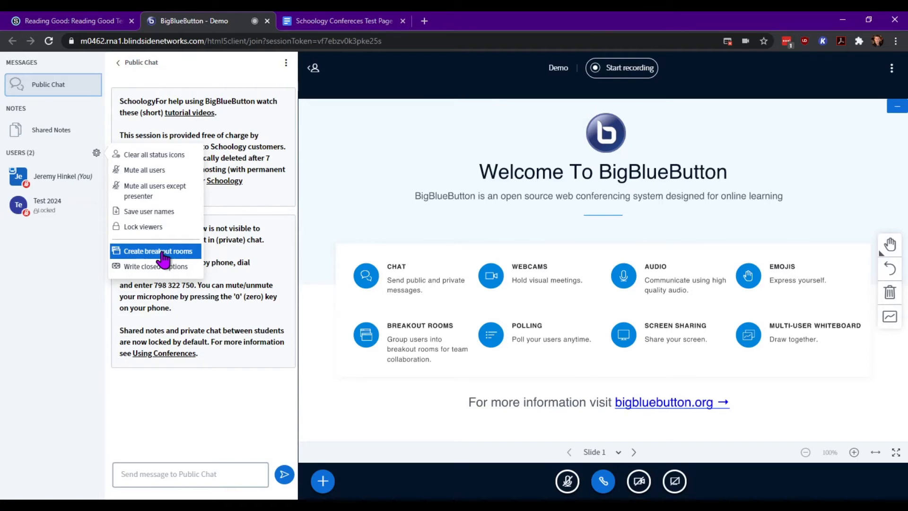
click(158, 251)
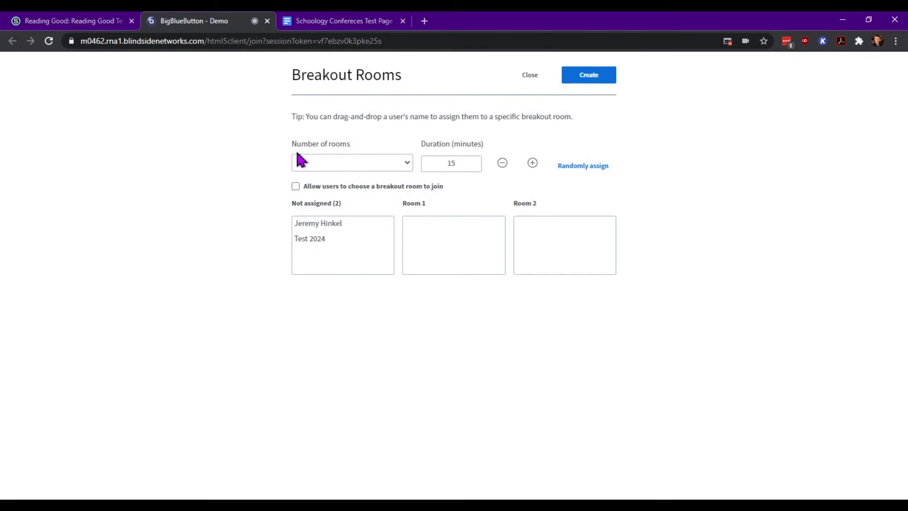
Create two 20-minute breakout rooms with Test 2024 in Room 1 and yourself in Room 2.
click(351, 162)
text(2)
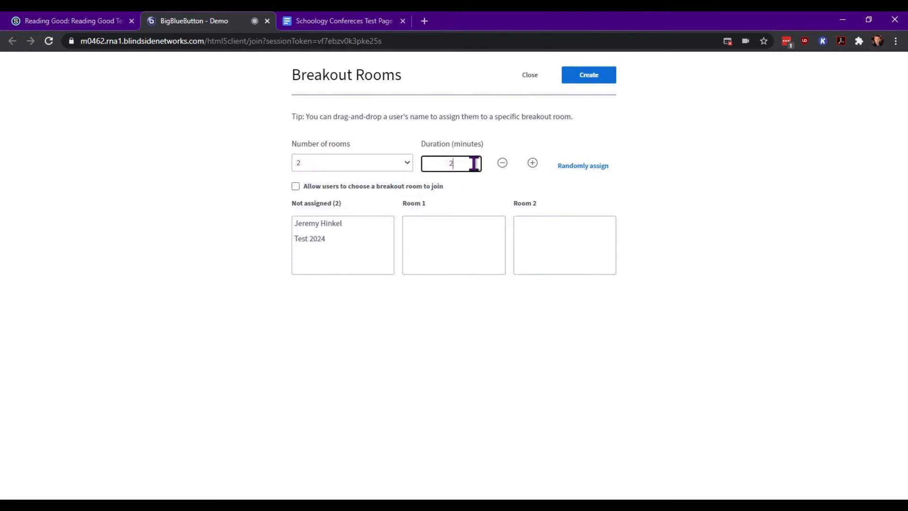
text(0)
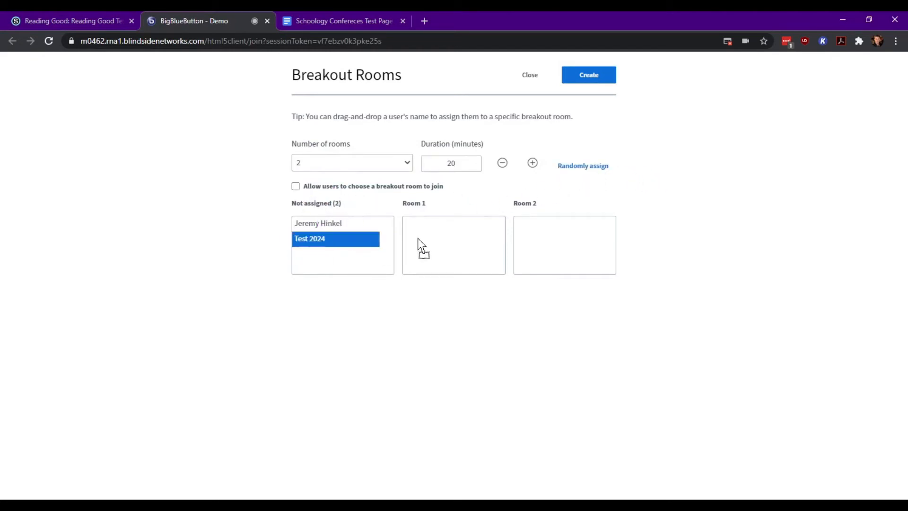
click(583, 166)
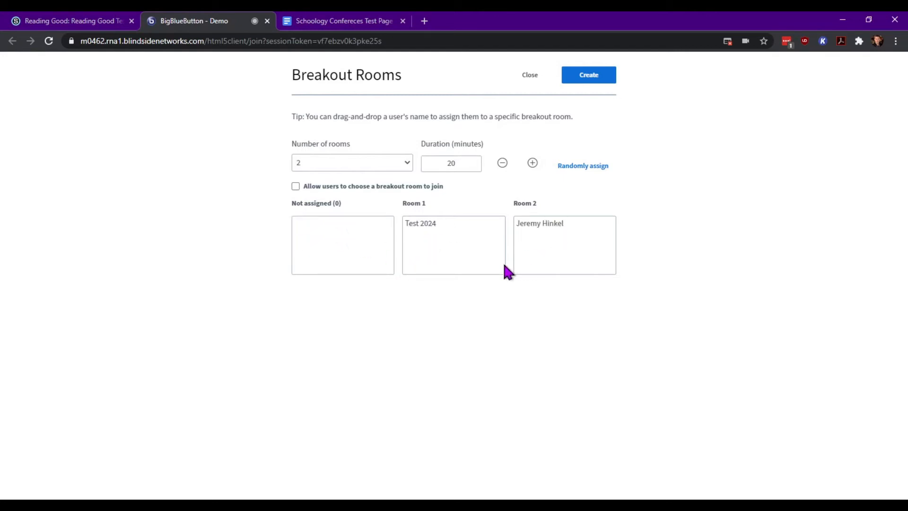
mouse_move(514, 292)
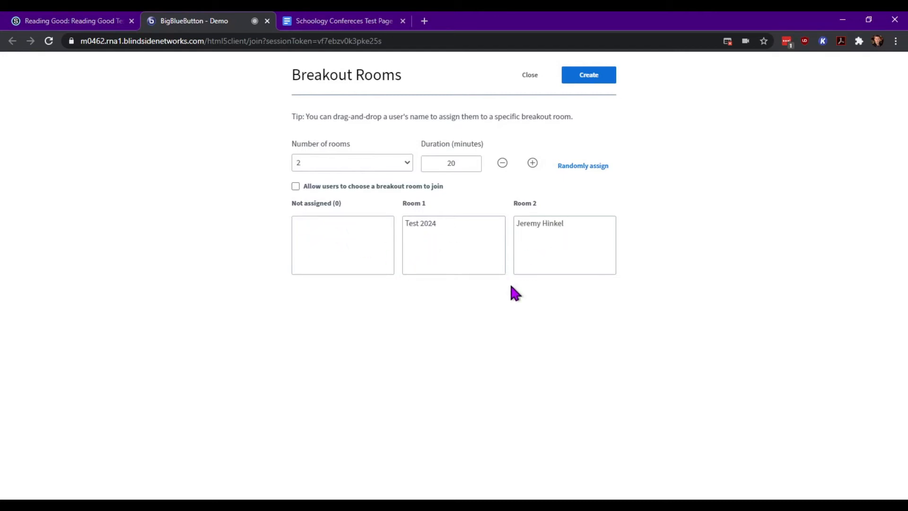
mouse_move(588, 74)
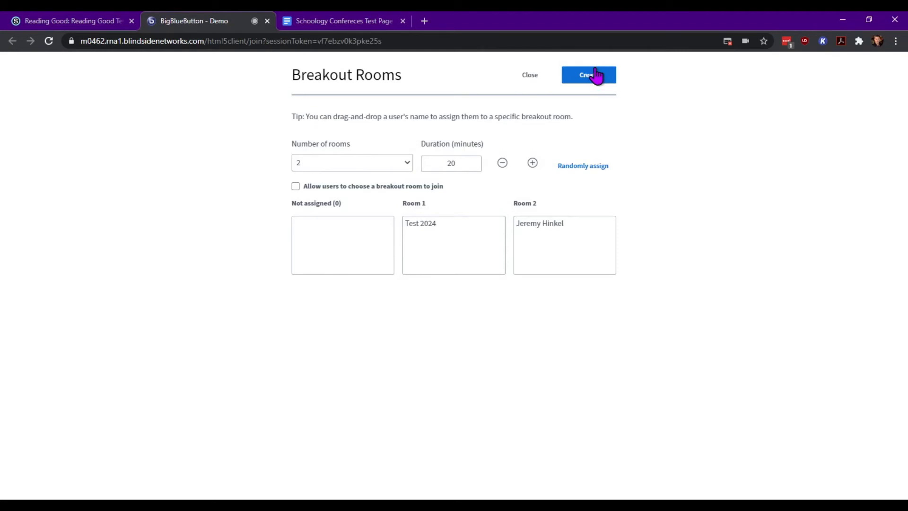
mouse_move(593, 78)
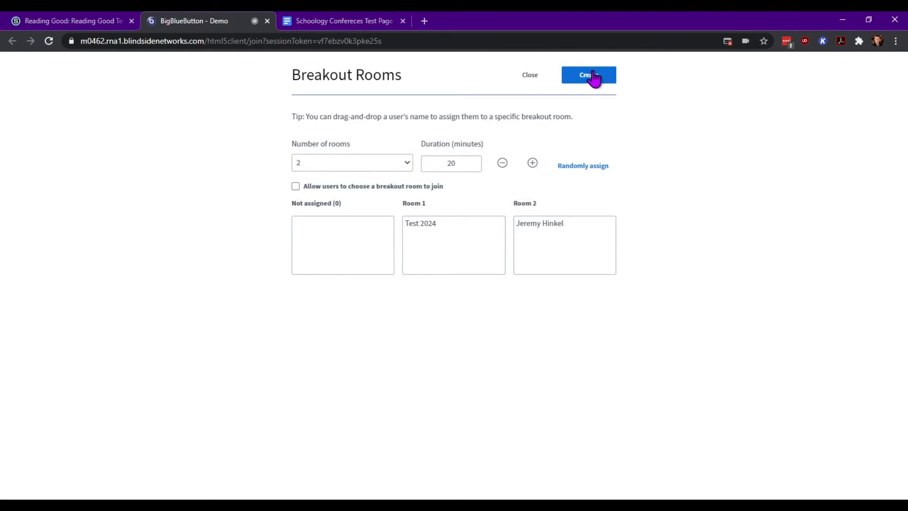
click(588, 75)
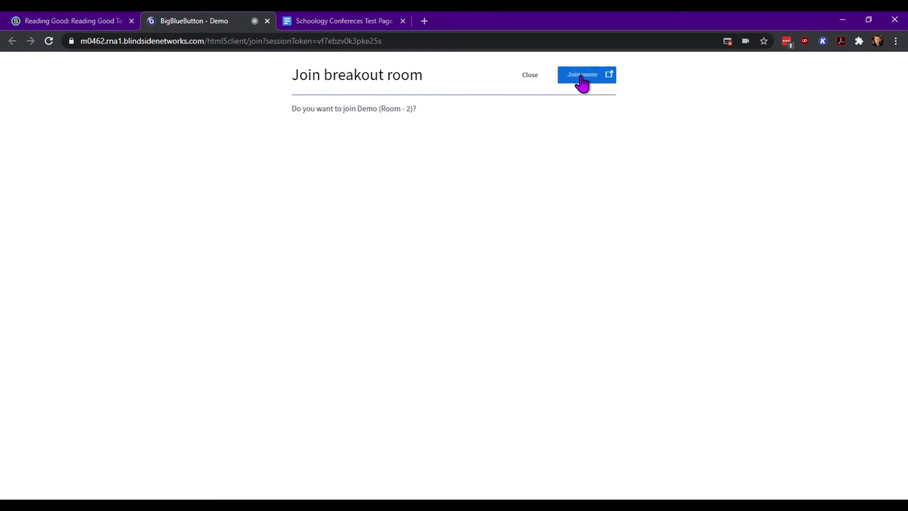
Join Room 2 and connect its audio via microphone, confirming the echo test.
click(585, 74)
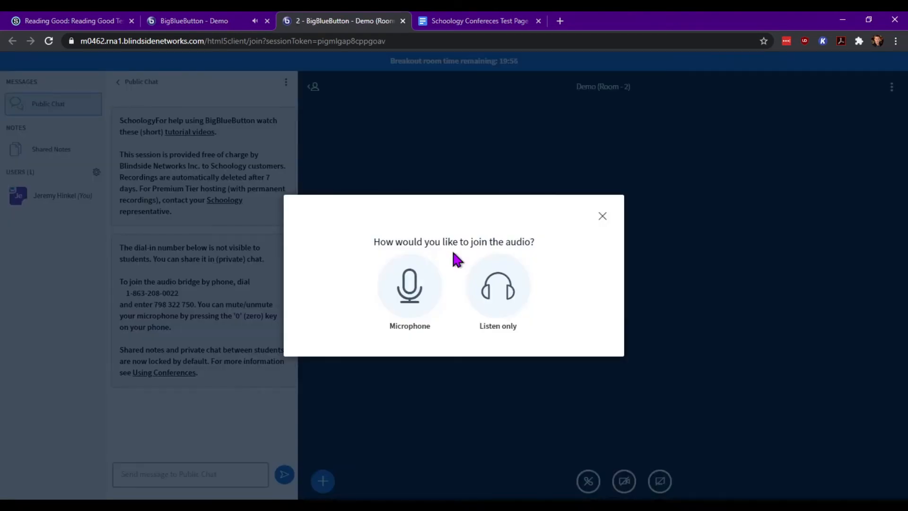
mouse_move(463, 285)
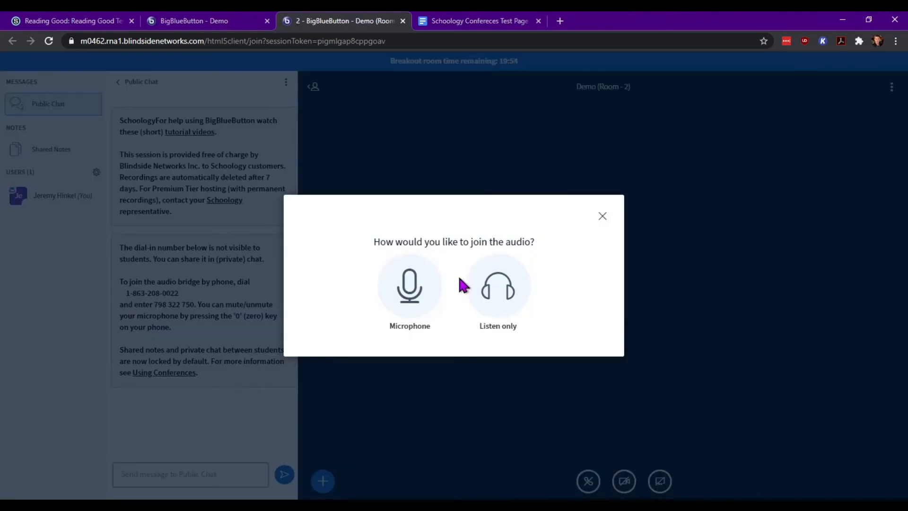
click(410, 286)
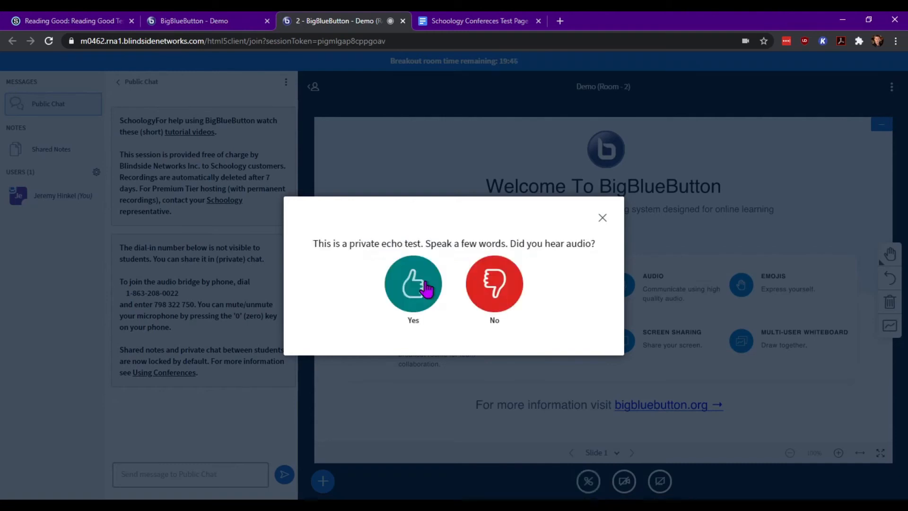
click(413, 283)
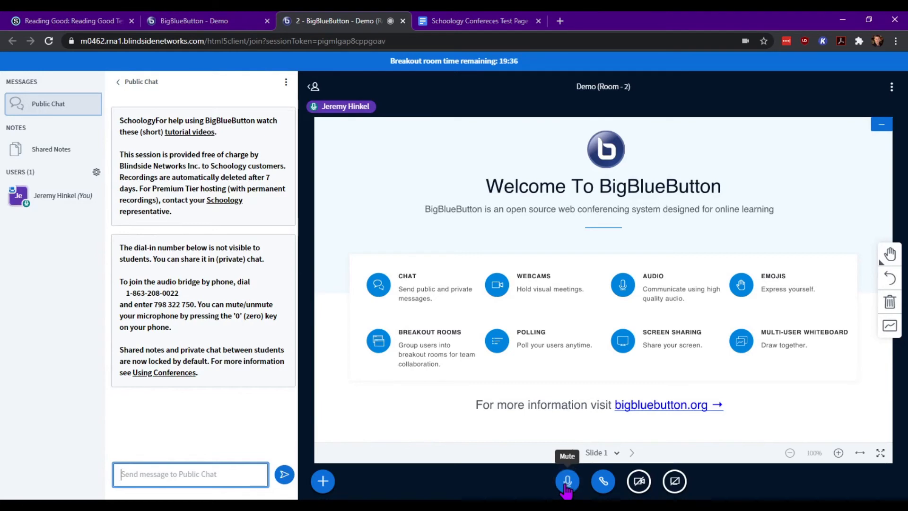
Return to the Demo meeting, end all breakout rooms and rejoin audio via microphone.
click(566, 480)
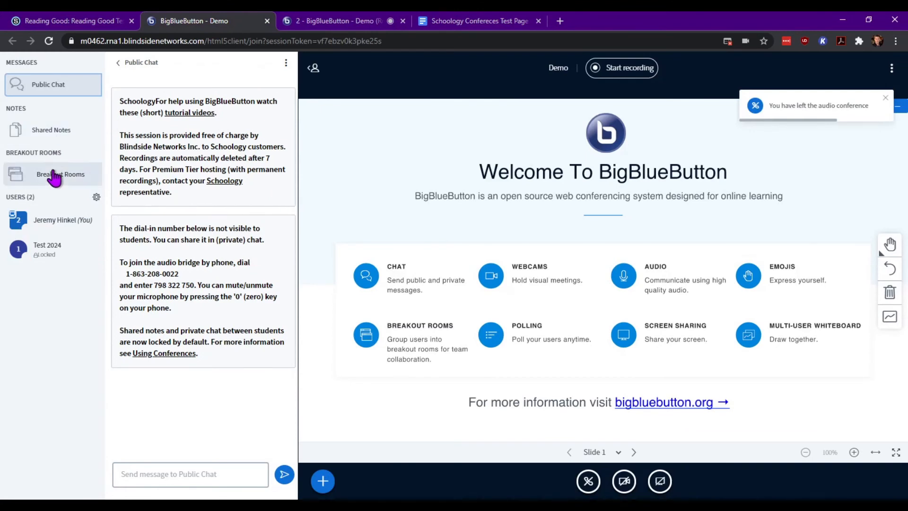
click(59, 174)
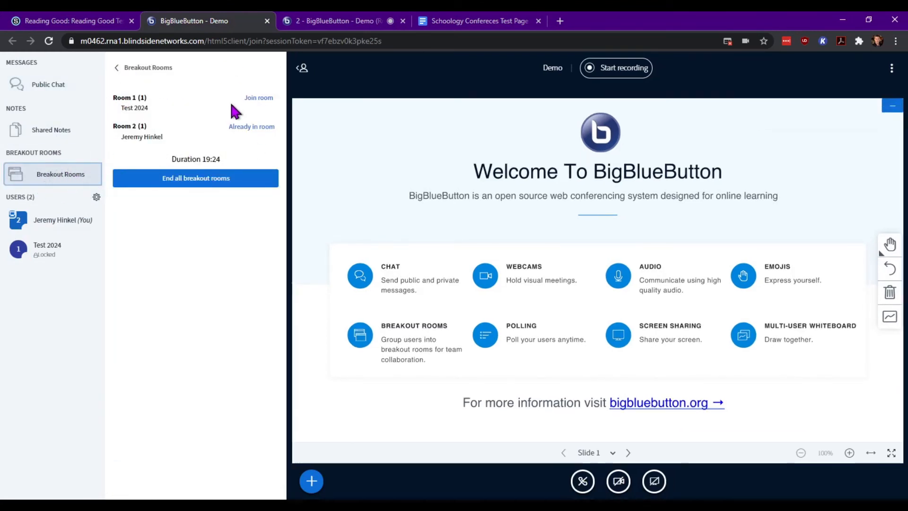
mouse_move(266, 110)
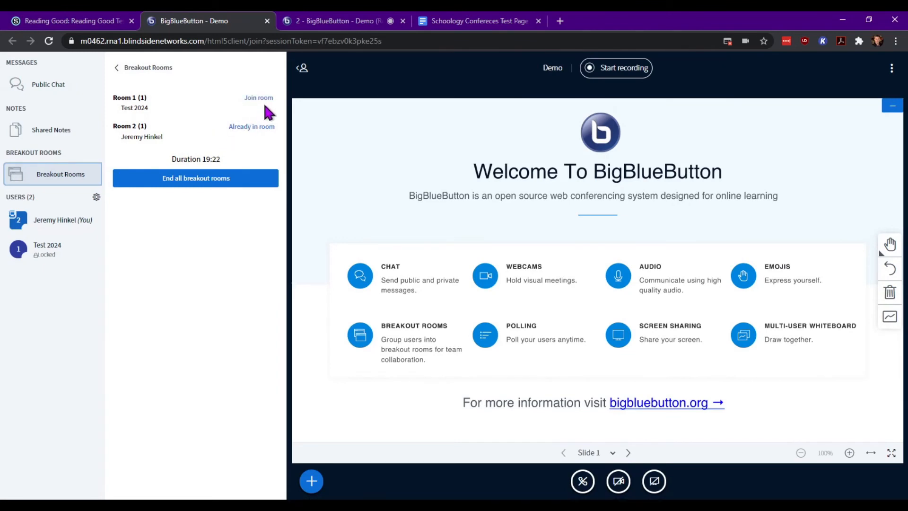
mouse_move(231, 178)
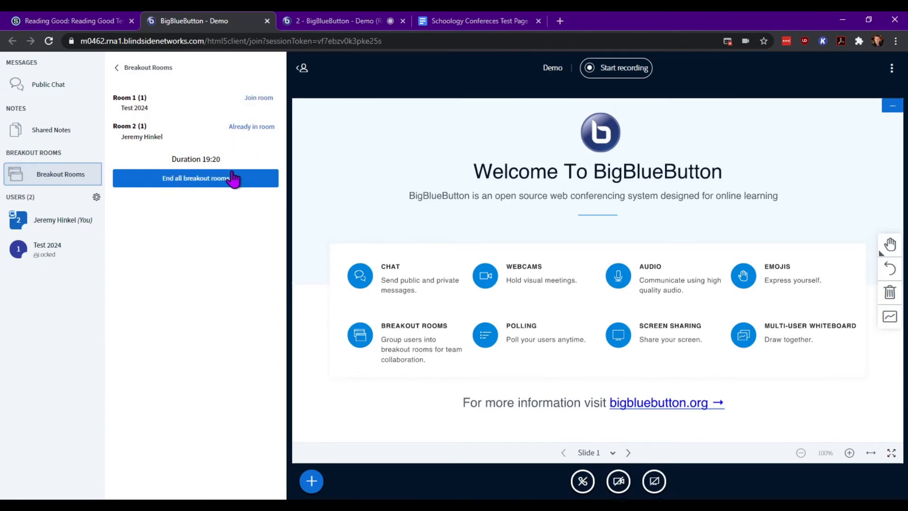
mouse_move(240, 259)
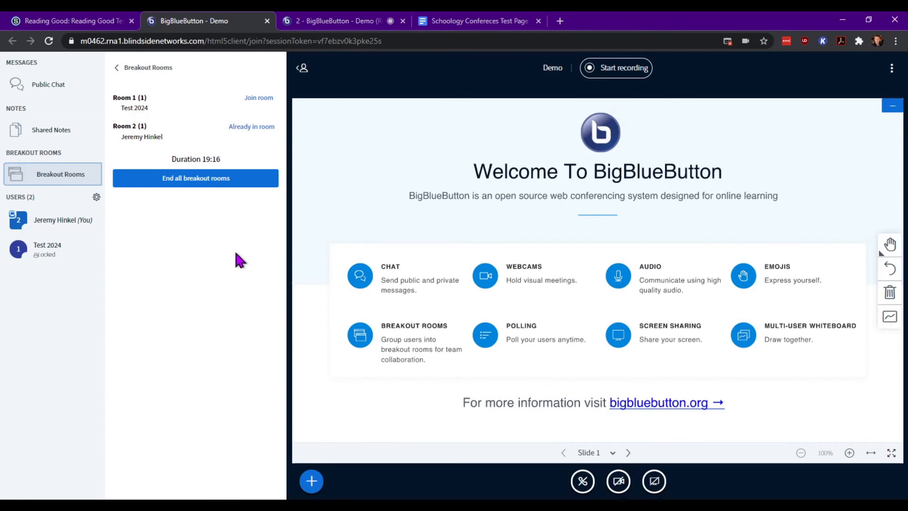
mouse_move(207, 200)
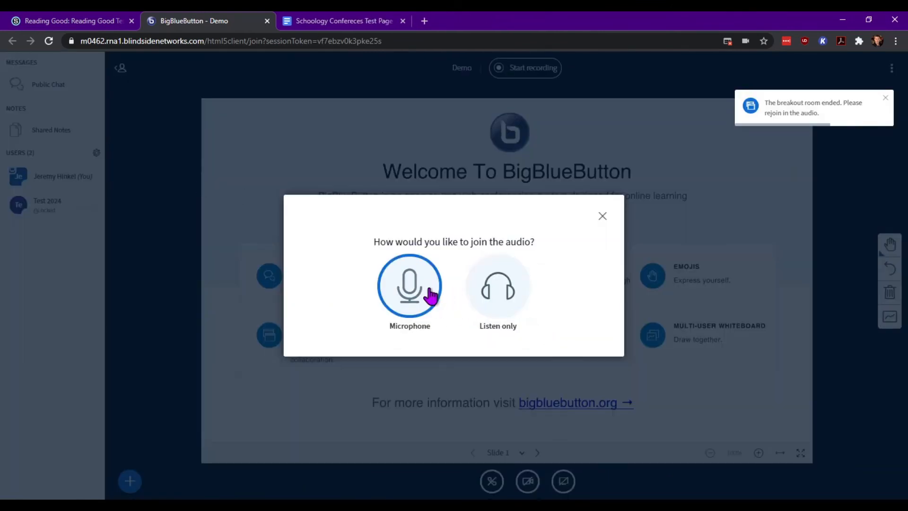
click(409, 285)
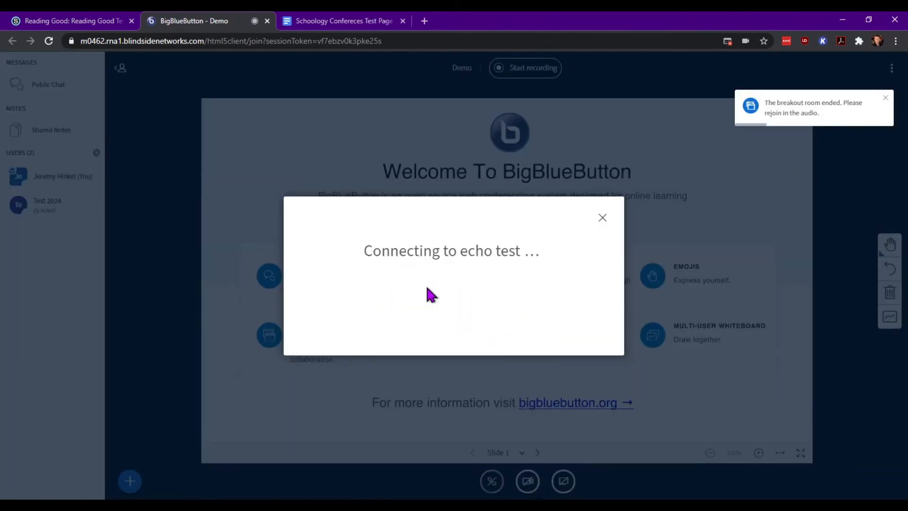